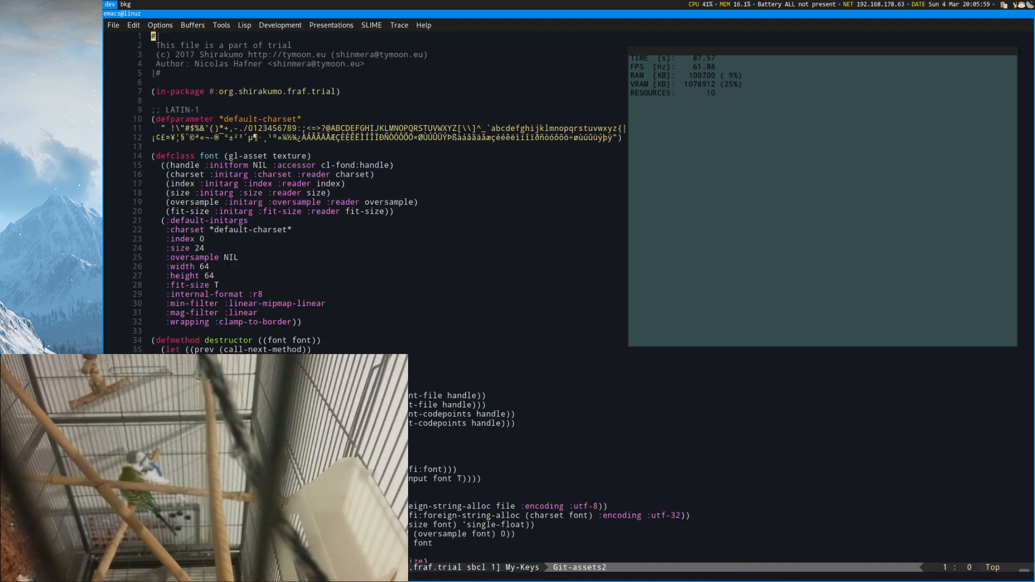
Scroll through Trial's text.lisp to read the text shader-entity definition
scroll(down, 3)
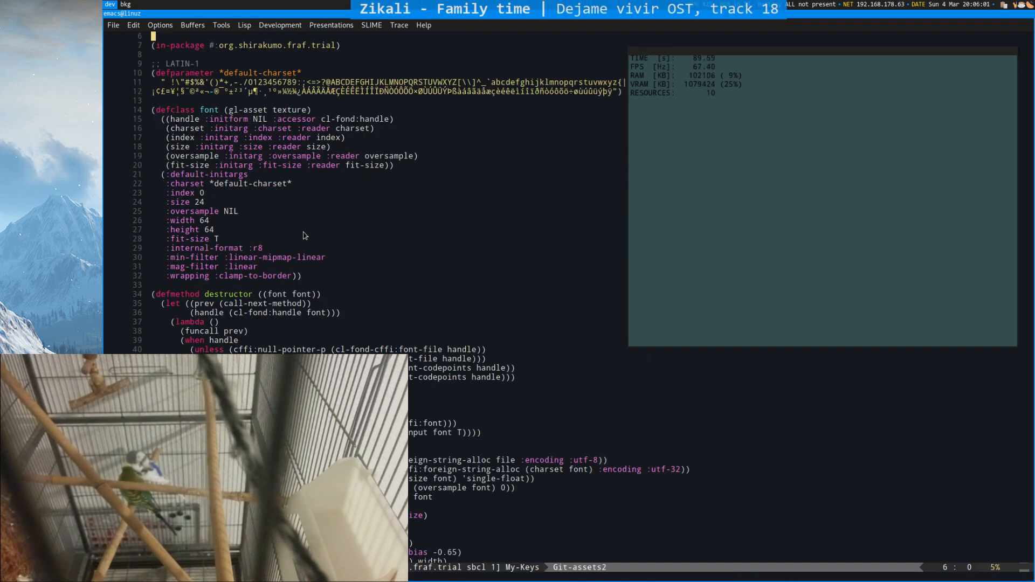
click(240, 109)
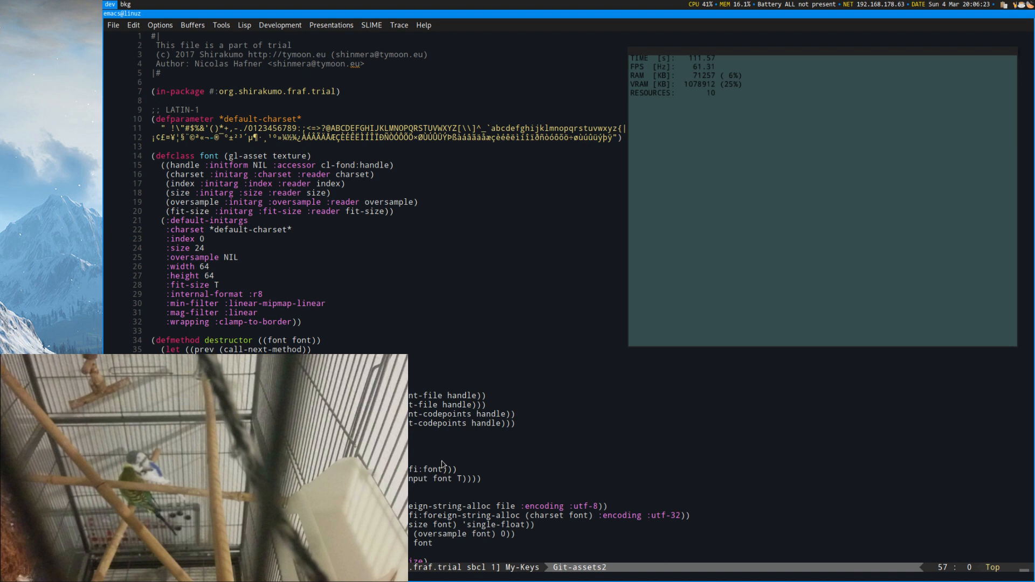
scroll(down, 3)
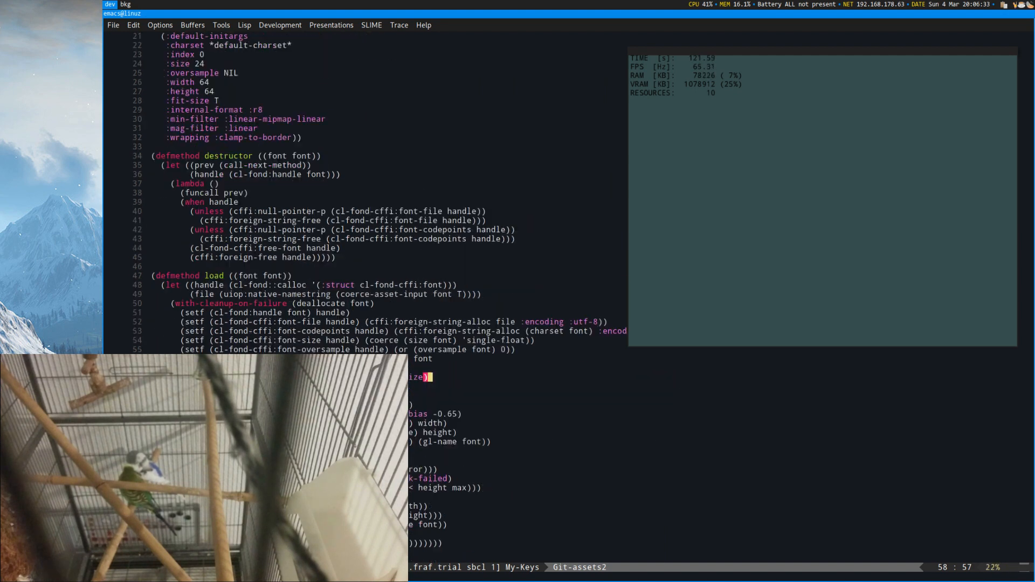
scroll(down, 3)
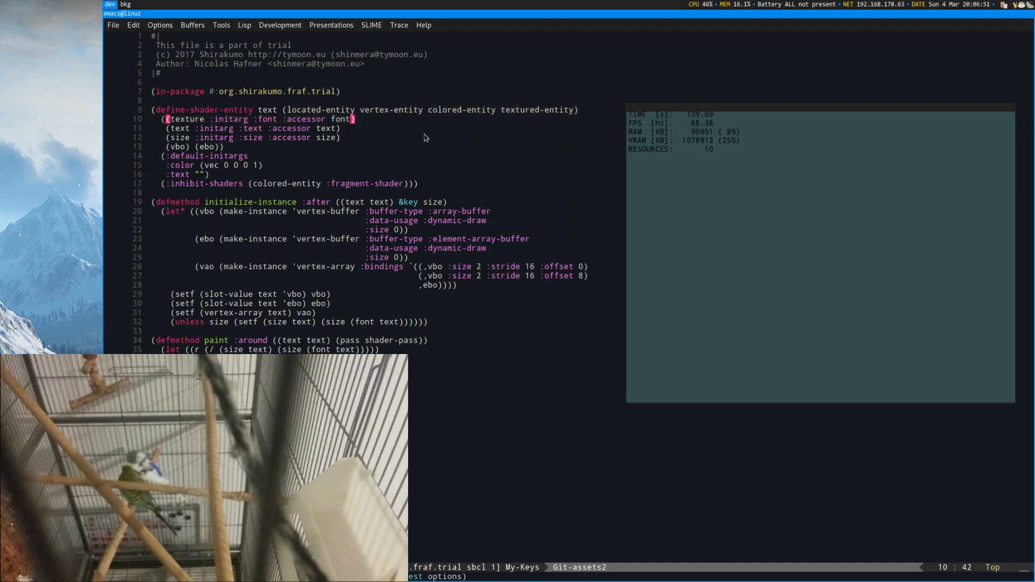
scroll(down, 3)
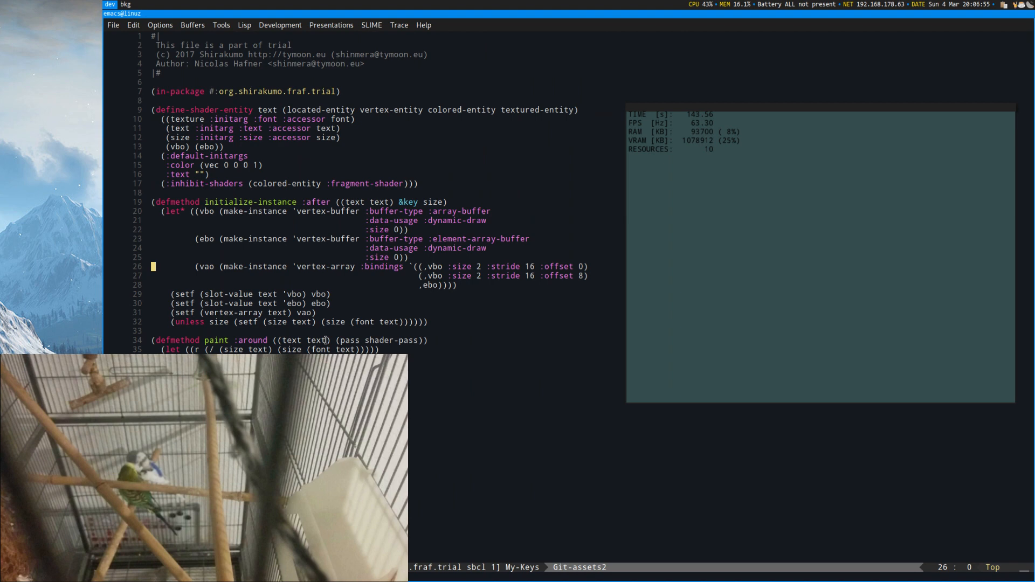
scroll(down, 3)
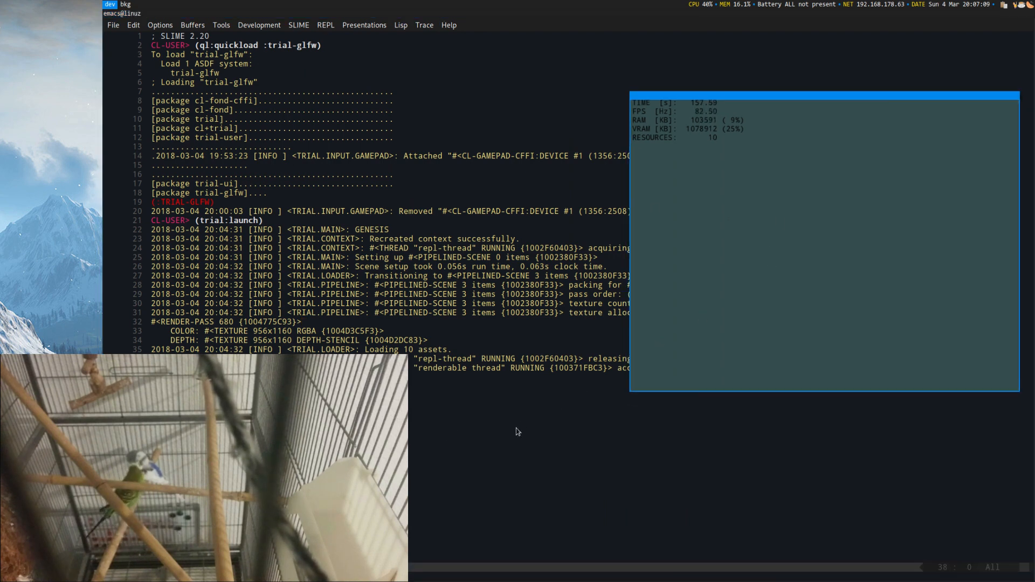
mouse_move(553, 425)
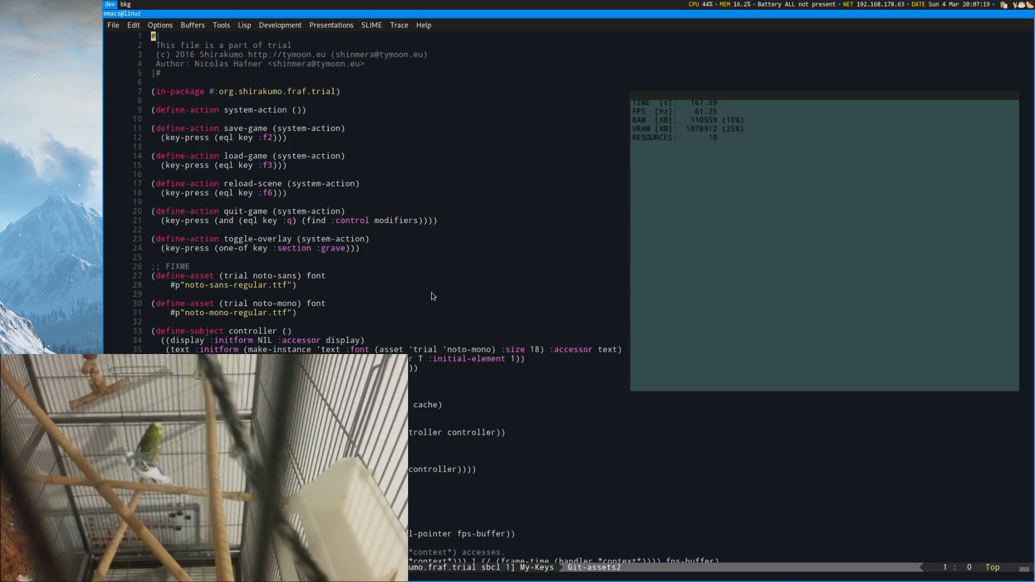
Scroll through the Trial file defining the system actions and controller
scroll(down, 3)
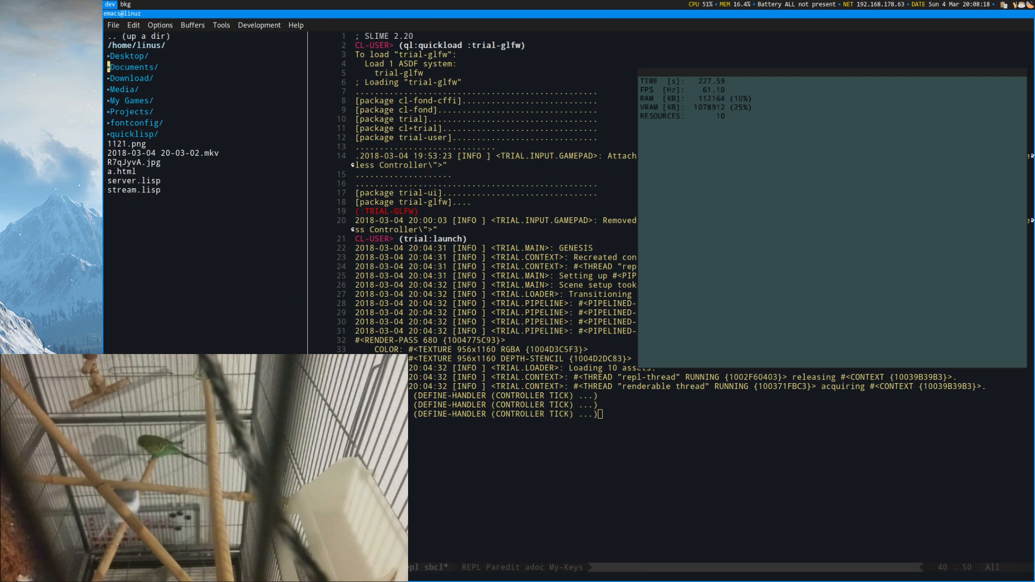
Expand Projects/ and cl/ in the Neotree sidebar and create the slide-beam .asd file
click(129, 112)
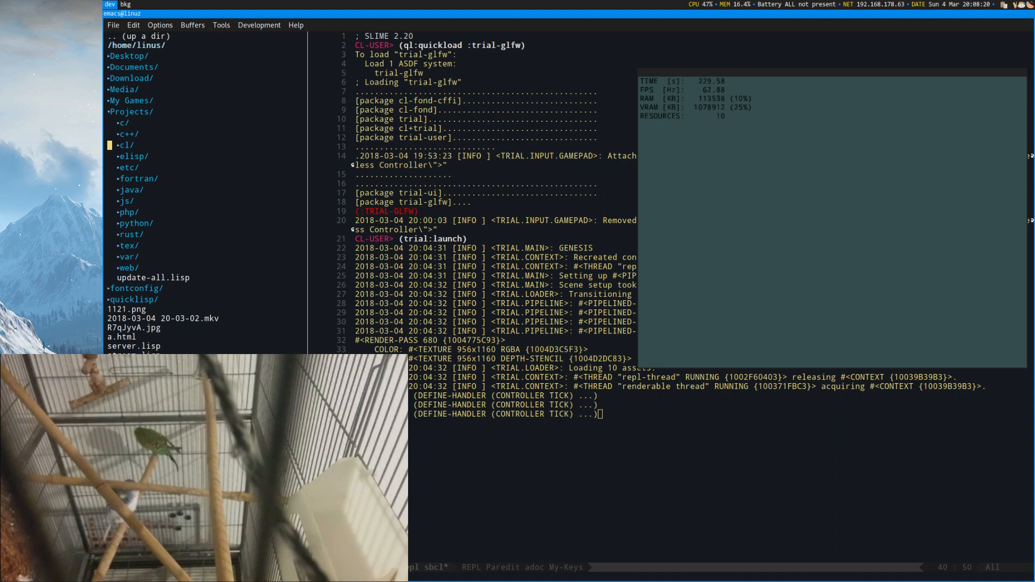
click(126, 144)
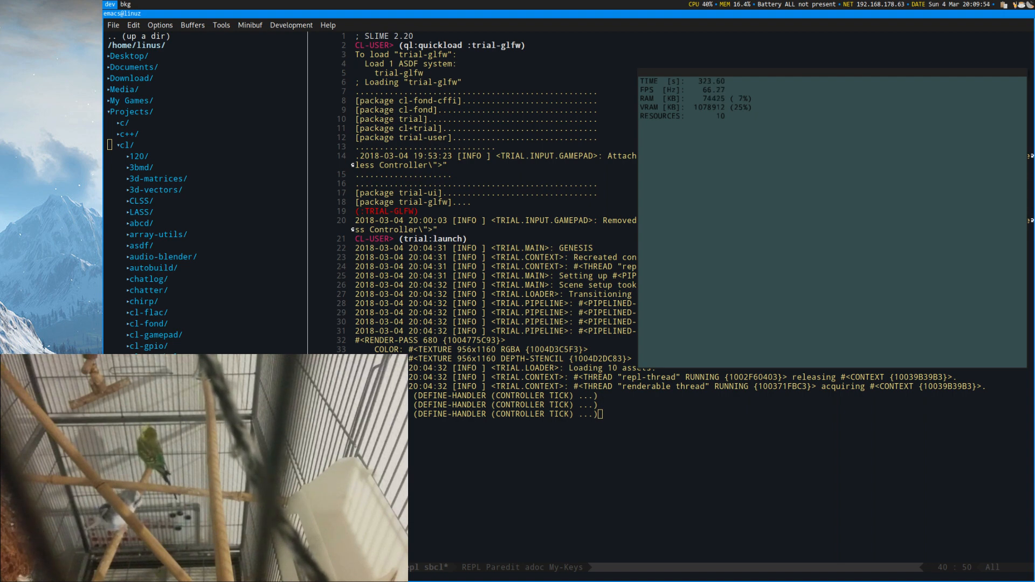
scroll(down, 3)
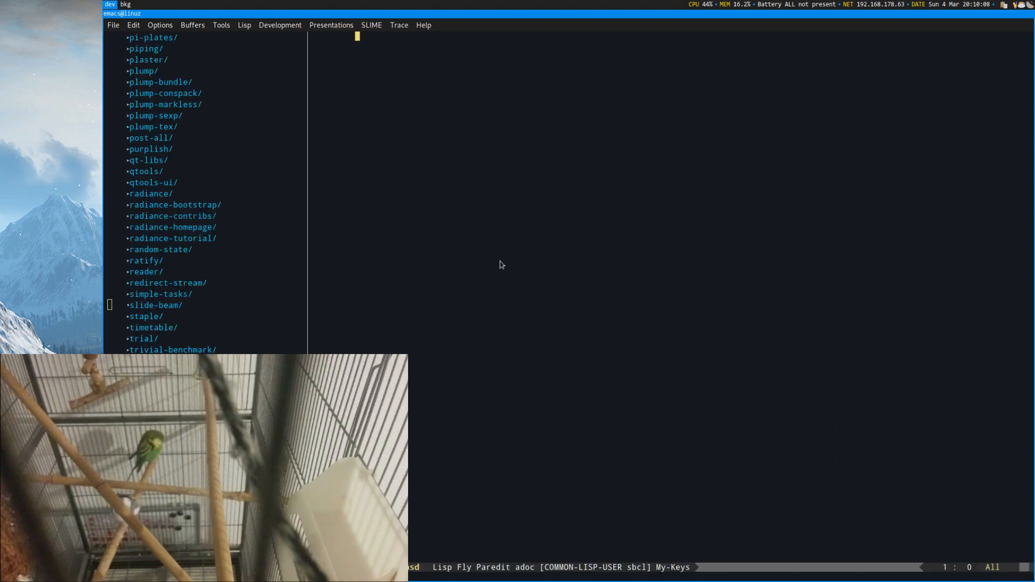
Type the (asdf:defsystem opening and adapt redirect-stream's definition as system slide-beam
text((asdf:)
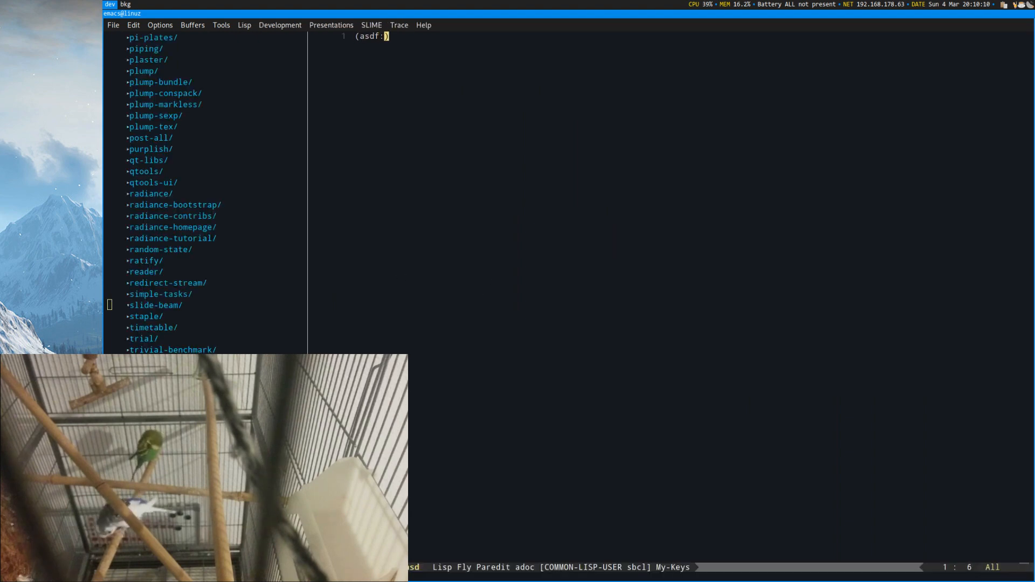
text(def)
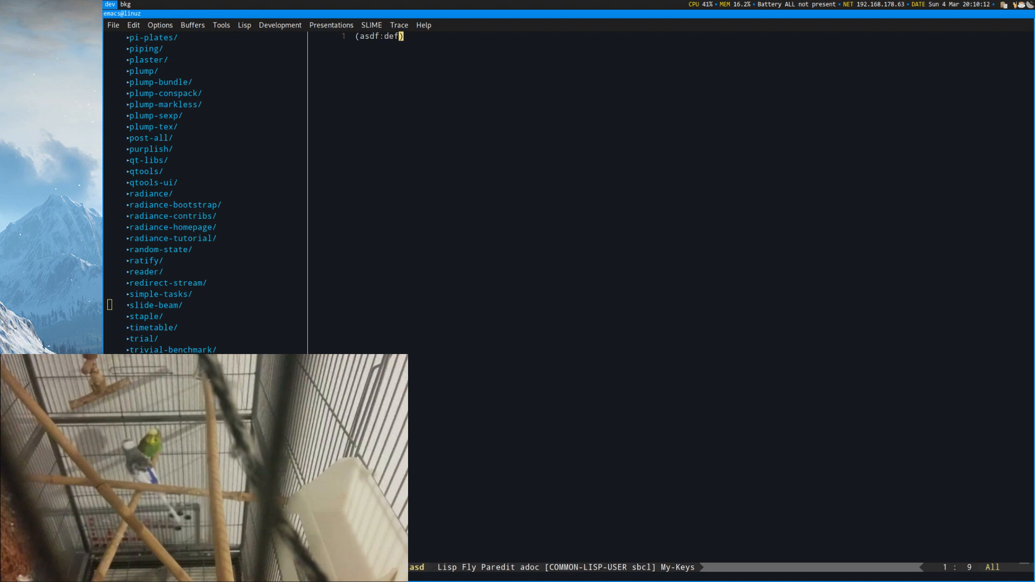
text(system slide-beam)
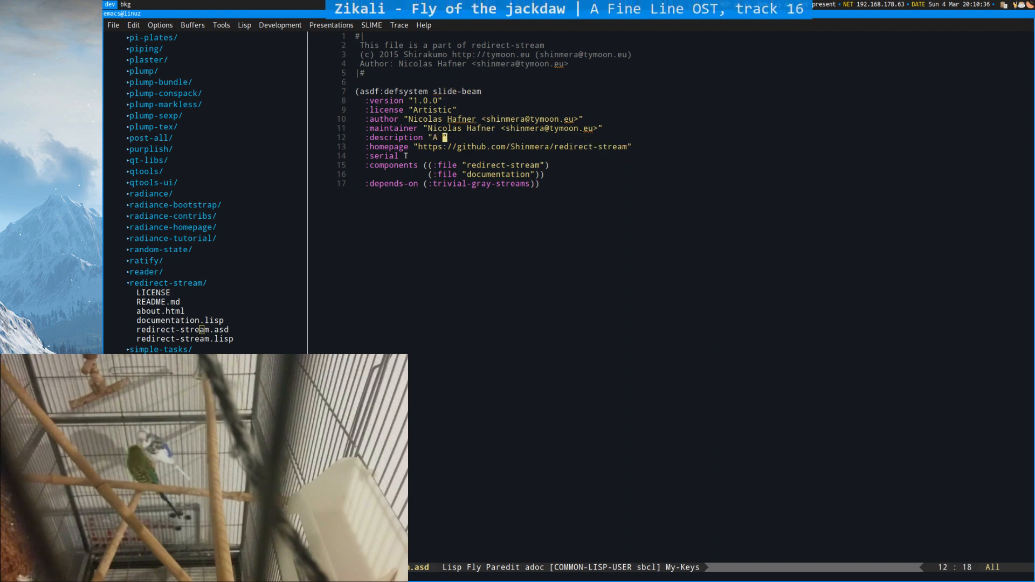
Enter the 'slide show software' description, homepage, component and trial-glfw dependency
text(slide show software based on Trai)
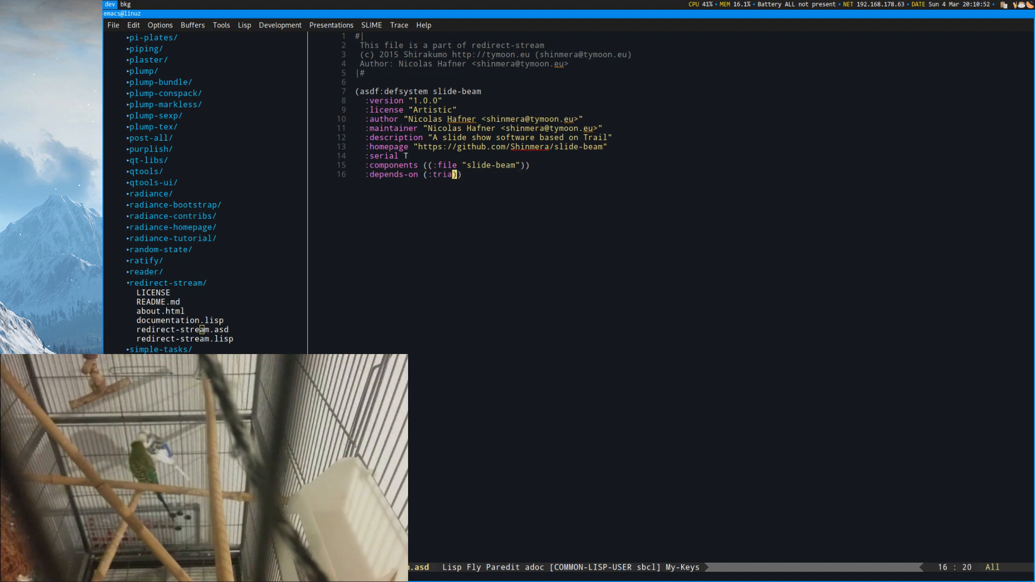
text(l-gl)
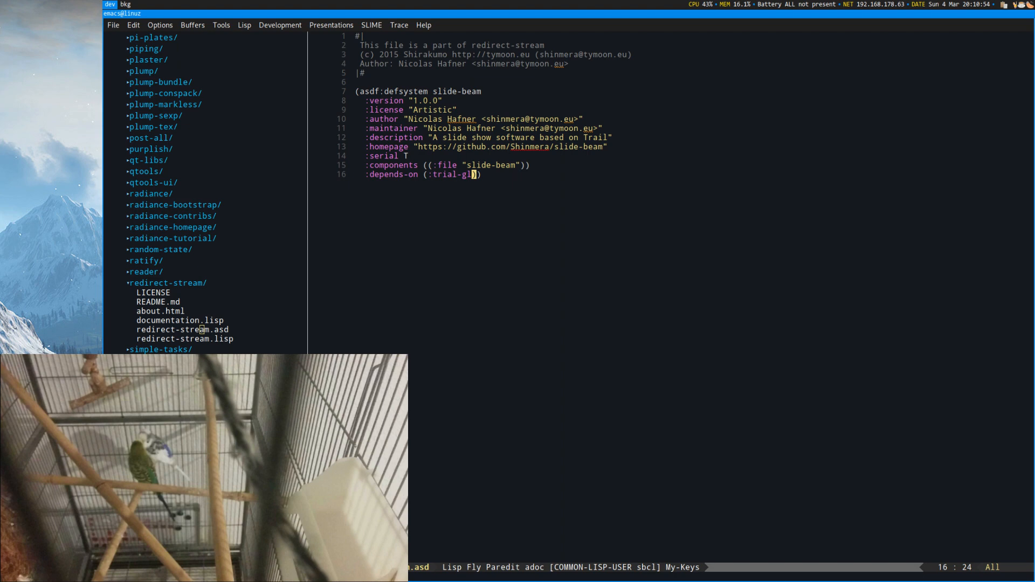